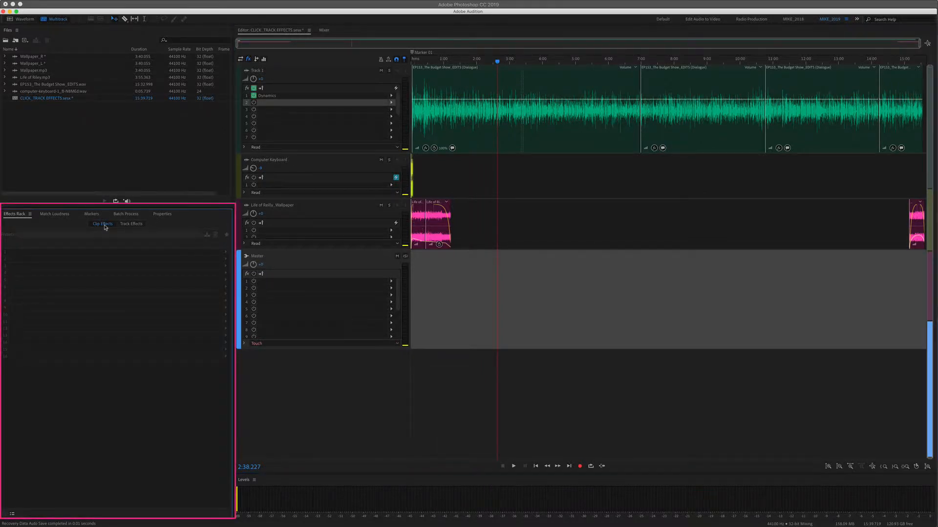
Add Studio Reverb (Reverb > Studio Reverb) to Track 2's first track-effect slot
{"action": "left_click", "coordinate": [131, 223]}
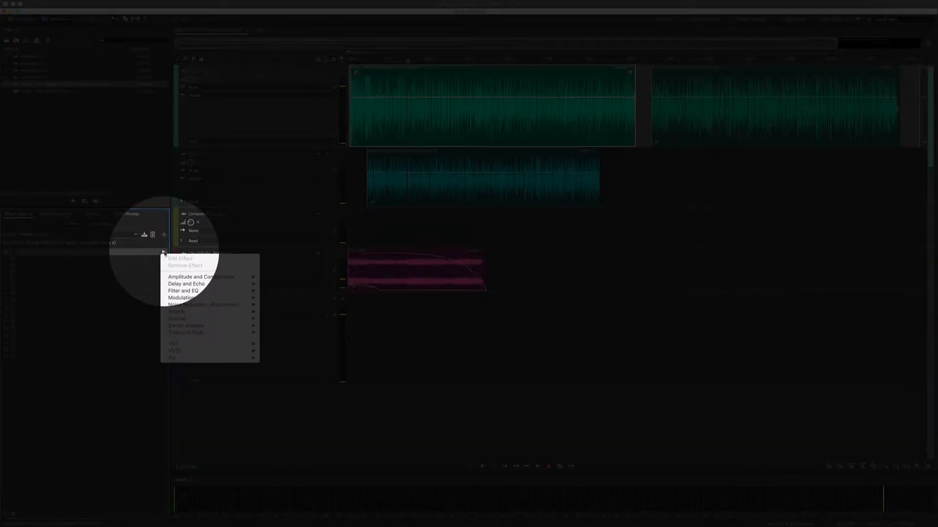
{"action": "mouse_move", "coordinate": [176, 312]}
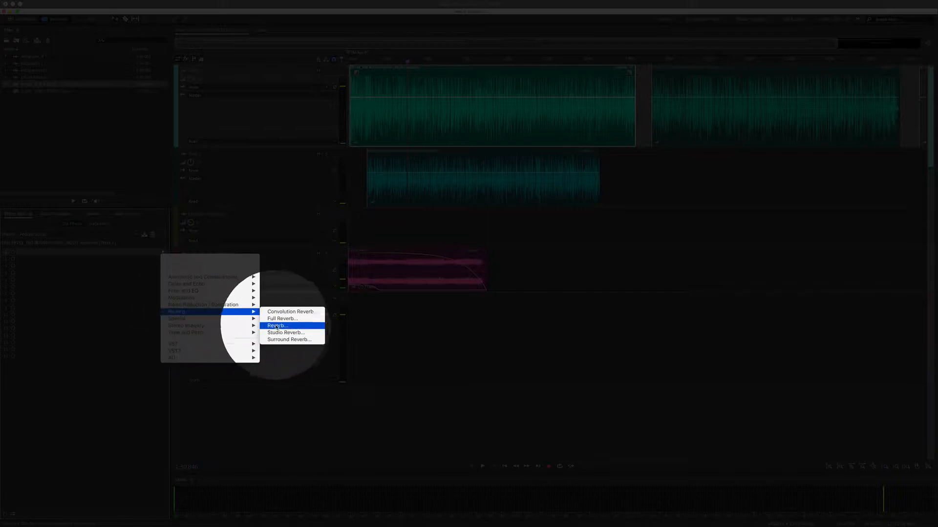
{"action": "left_click", "coordinate": [285, 333]}
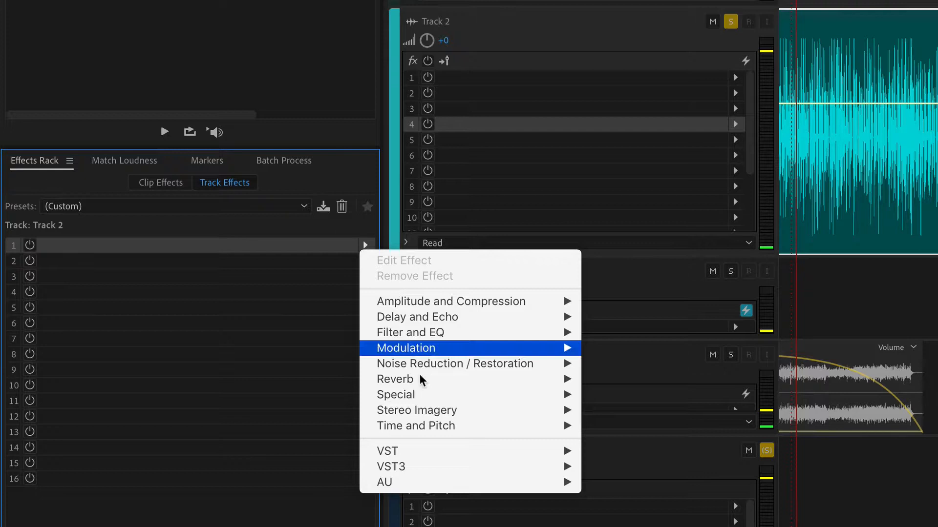
{"action": "left_click", "coordinate": [395, 379]}
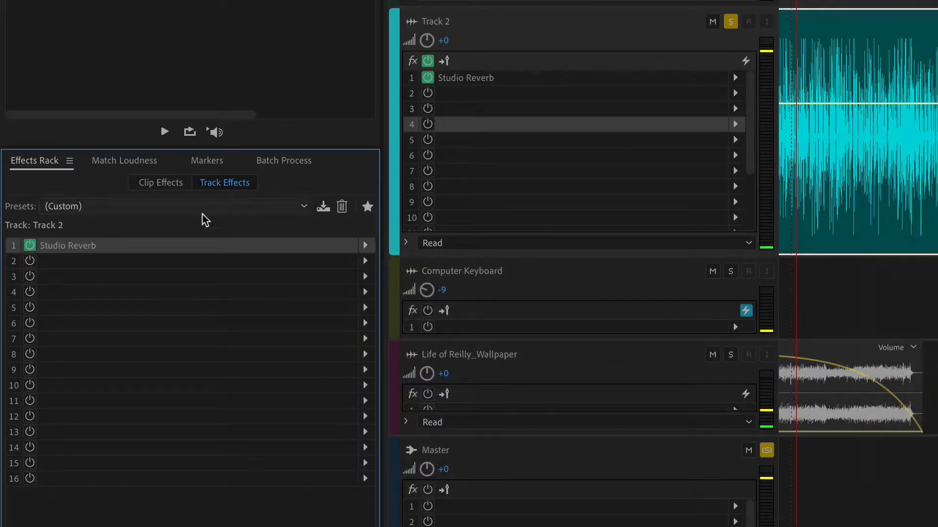
{"action": "mouse_move", "coordinate": [926, 111]}
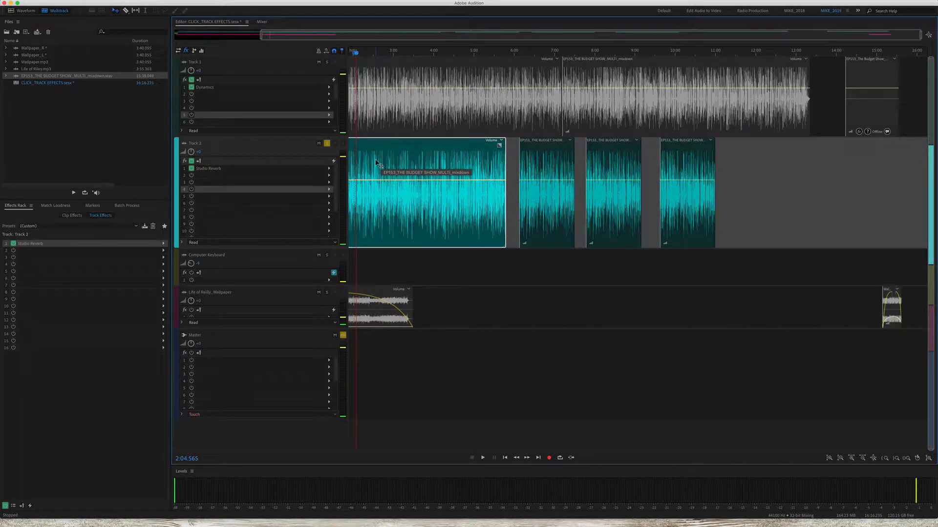
{"action": "left_click", "coordinate": [482, 458]}
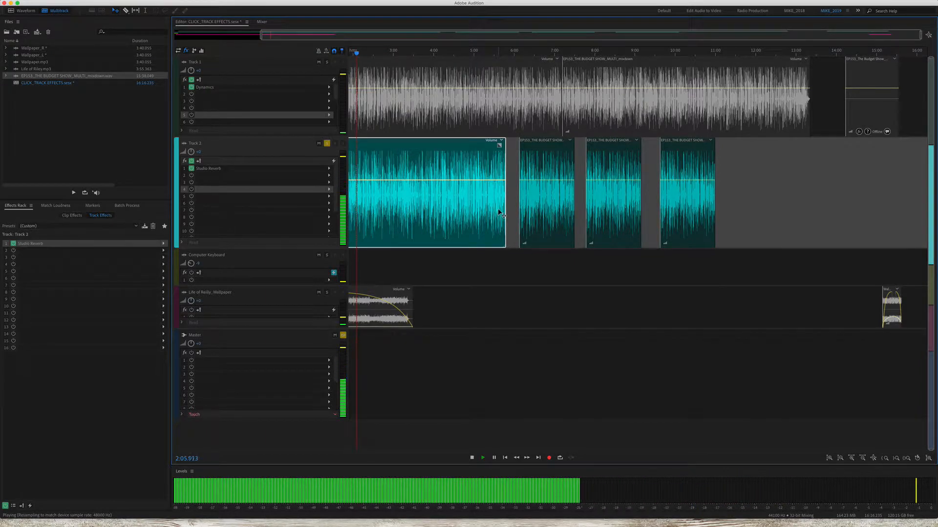
{"action": "left_click", "coordinate": [471, 457]}
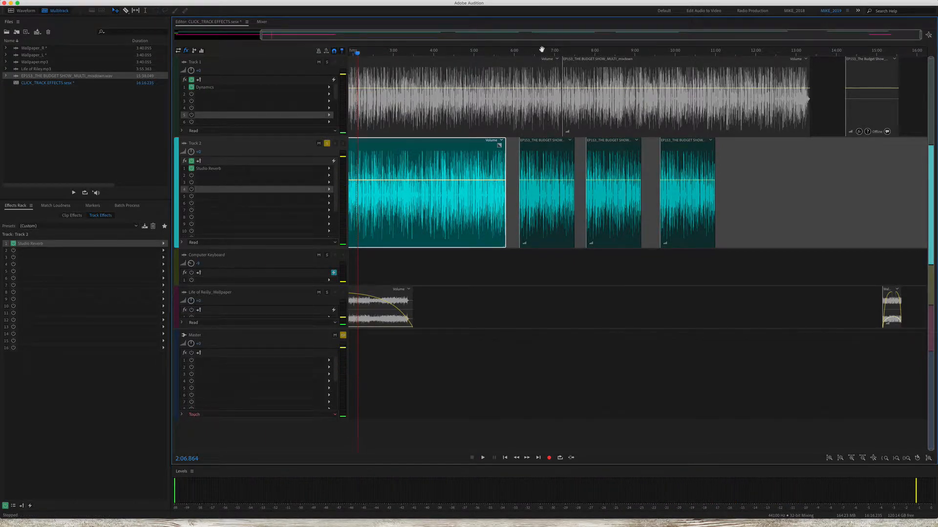
{"action": "left_click", "coordinate": [482, 457]}
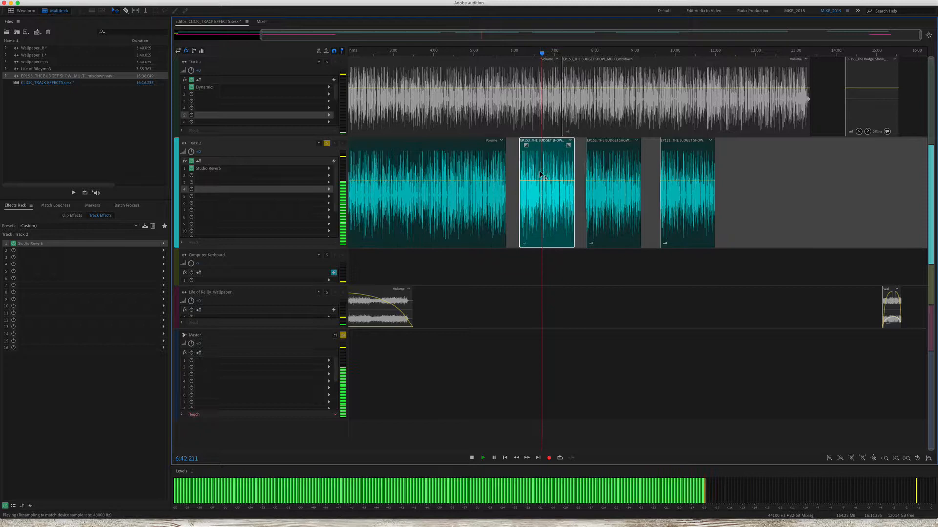
{"action": "left_click", "coordinate": [472, 458]}
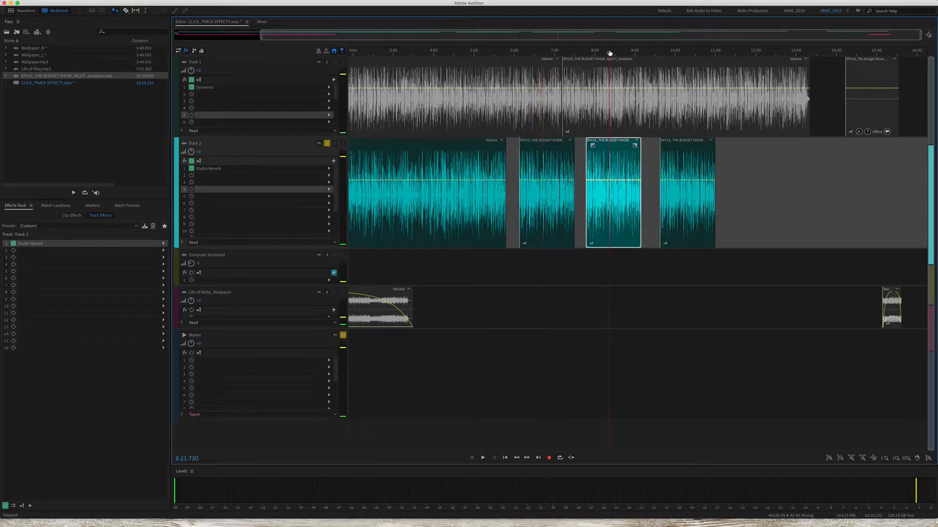
{"action": "left_click", "coordinate": [608, 54]}
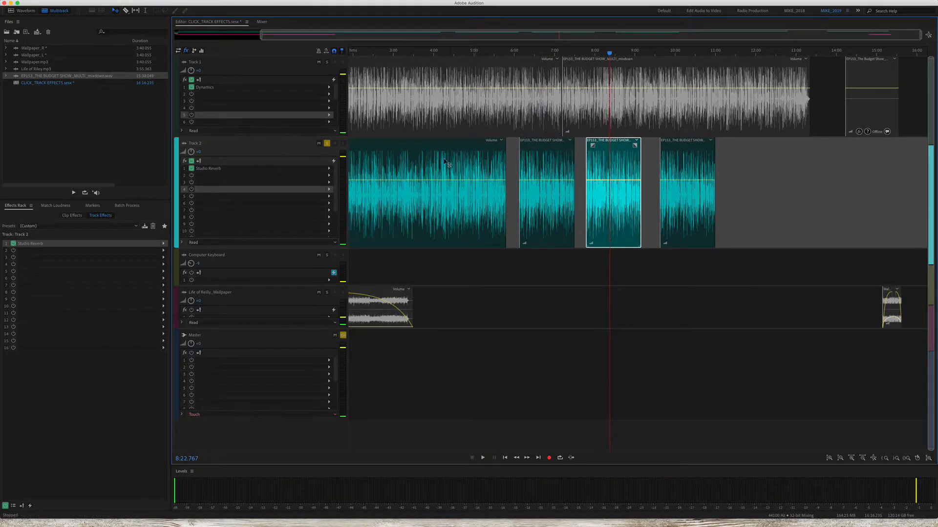
{"action": "mouse_move", "coordinate": [459, 176]}
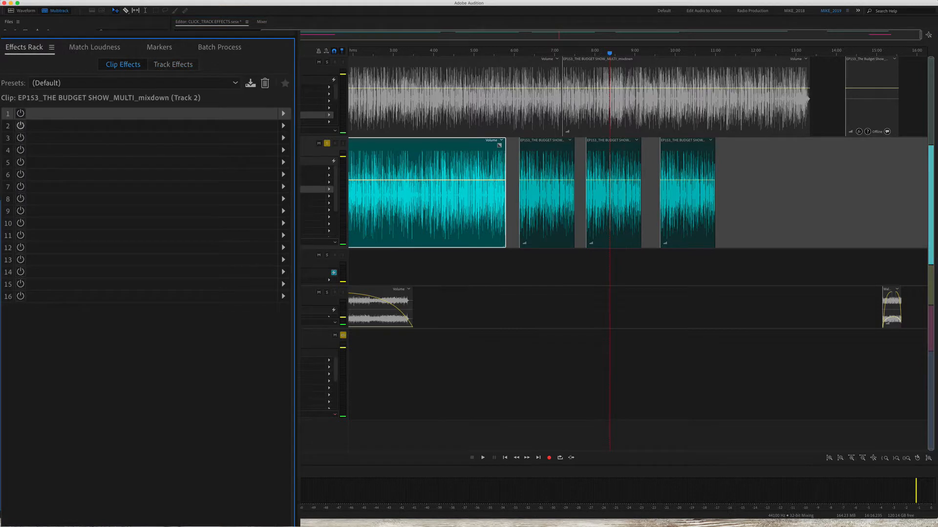
{"action": "mouse_move", "coordinate": [108, 120]}
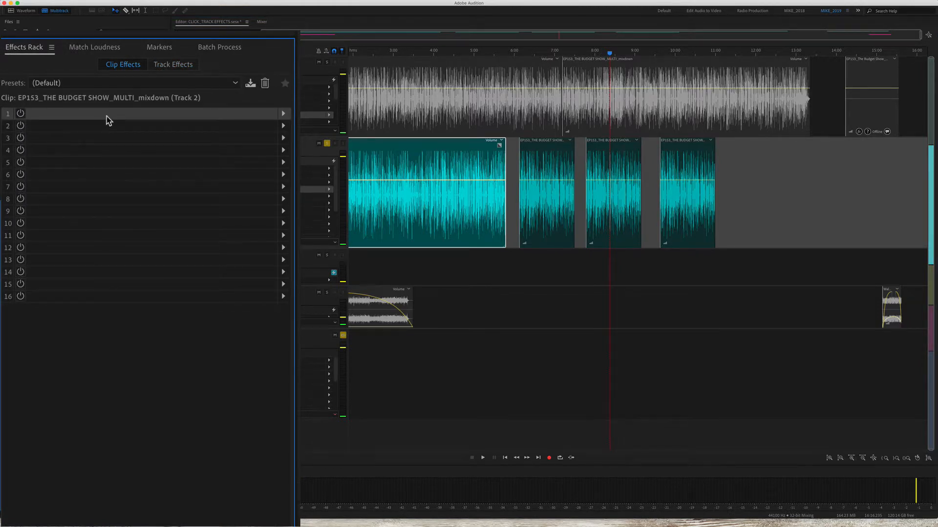
{"action": "left_click", "coordinate": [613, 191]}
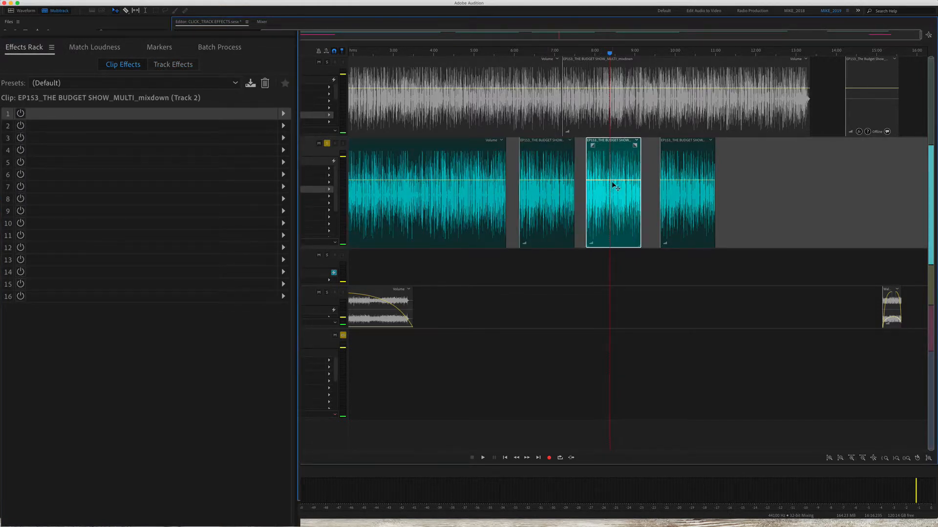
{"action": "left_click", "coordinate": [482, 458]}
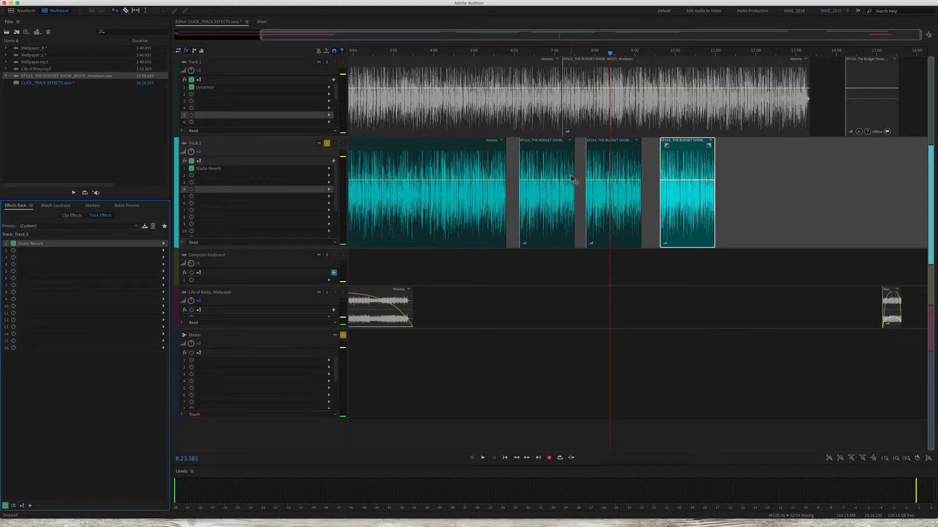
{"action": "left_click", "coordinate": [72, 215]}
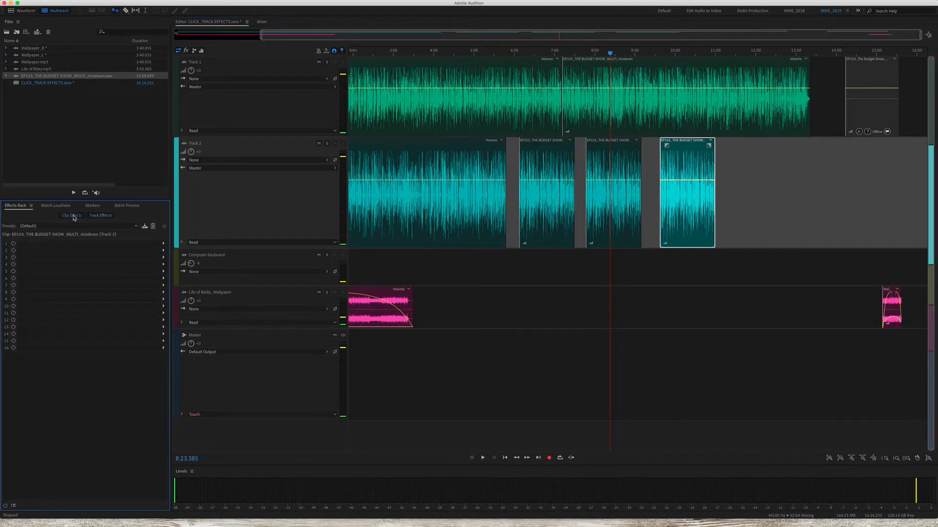
{"action": "left_click", "coordinate": [100, 215]}
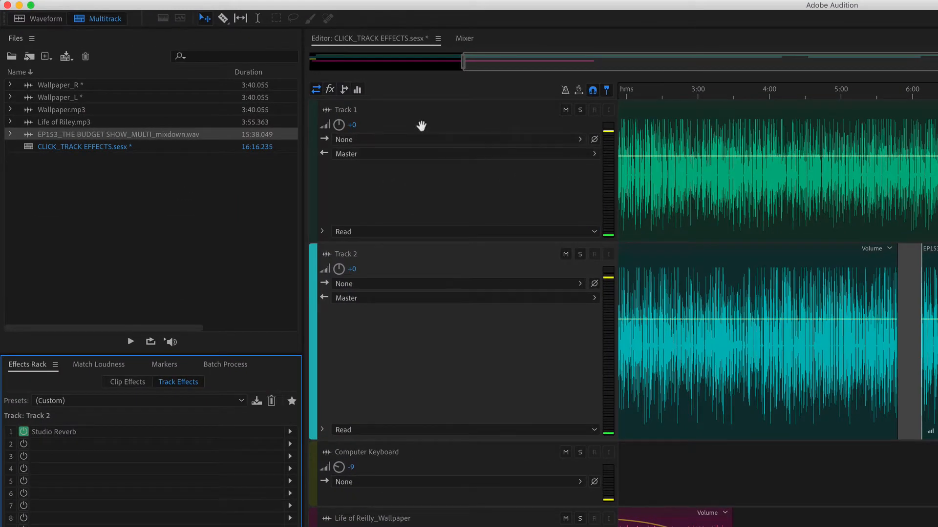
{"action": "left_click", "coordinate": [330, 89]}
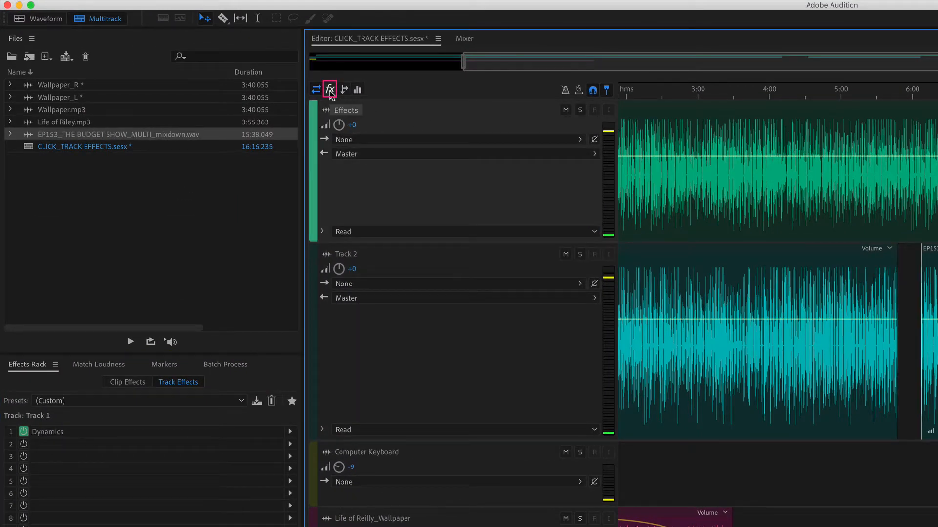
{"action": "left_click", "coordinate": [330, 89]}
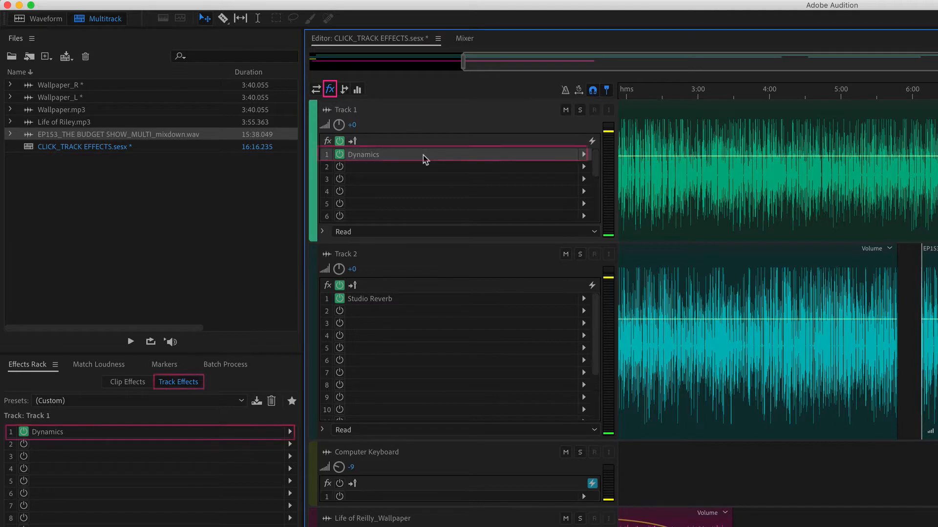
{"action": "left_click", "coordinate": [330, 89]}
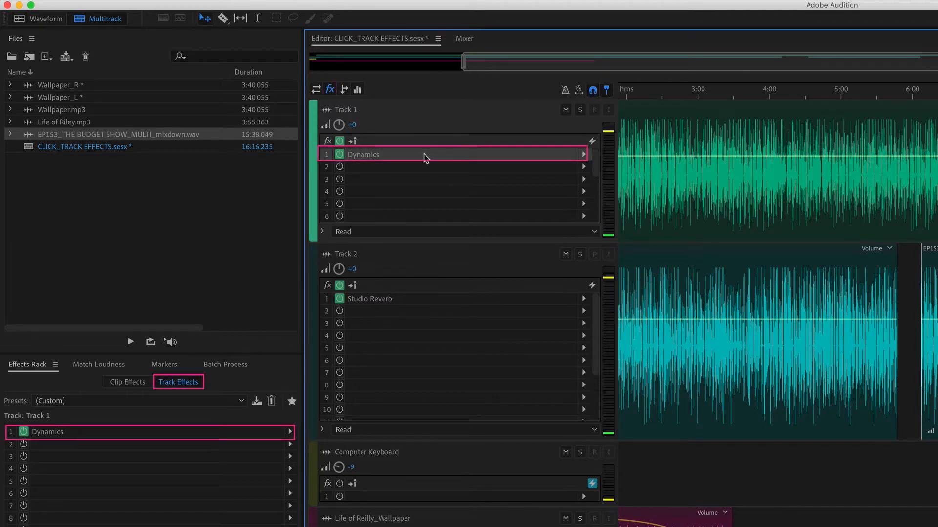
{"action": "mouse_move", "coordinate": [516, 284]}
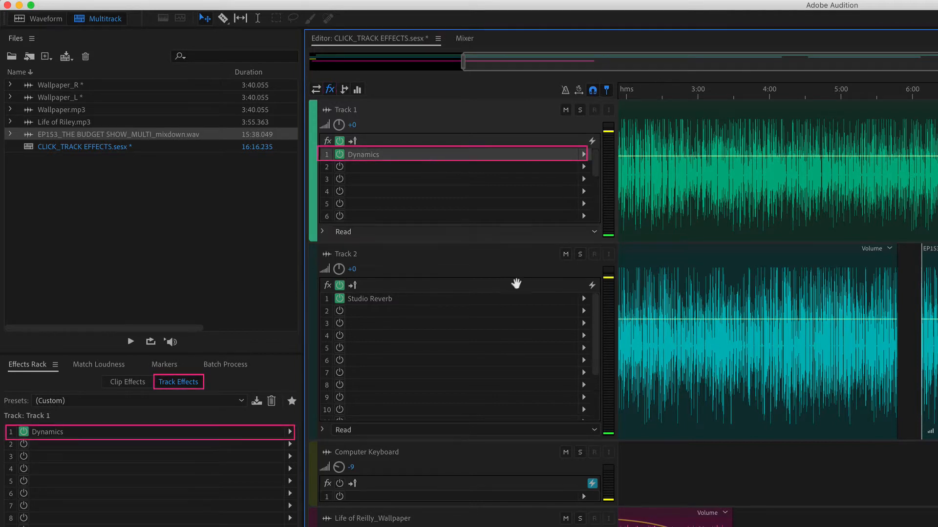
Add Dynamics (Amplitude and Compression) to Track 2's second slot, then view the empty clip effects
{"action": "left_click", "coordinate": [583, 311]}
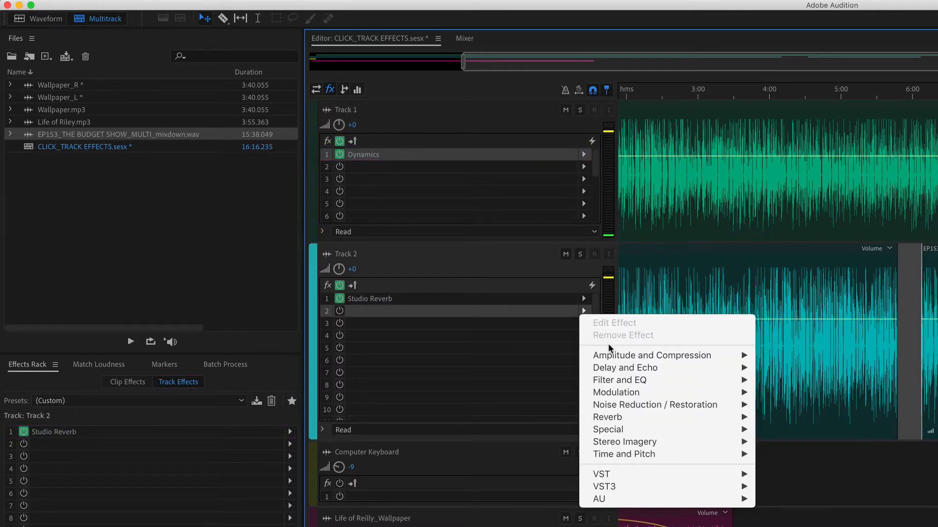
{"action": "mouse_move", "coordinate": [652, 355]}
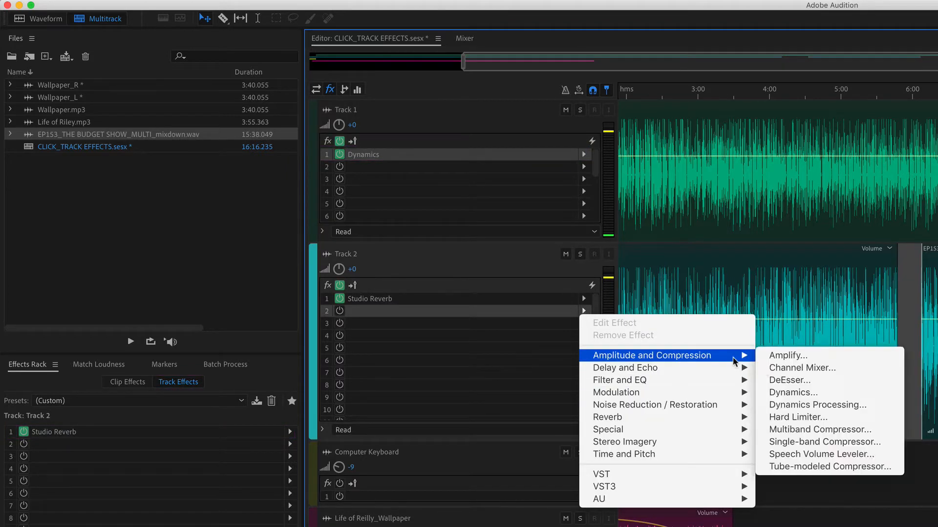
{"action": "left_click", "coordinate": [793, 392]}
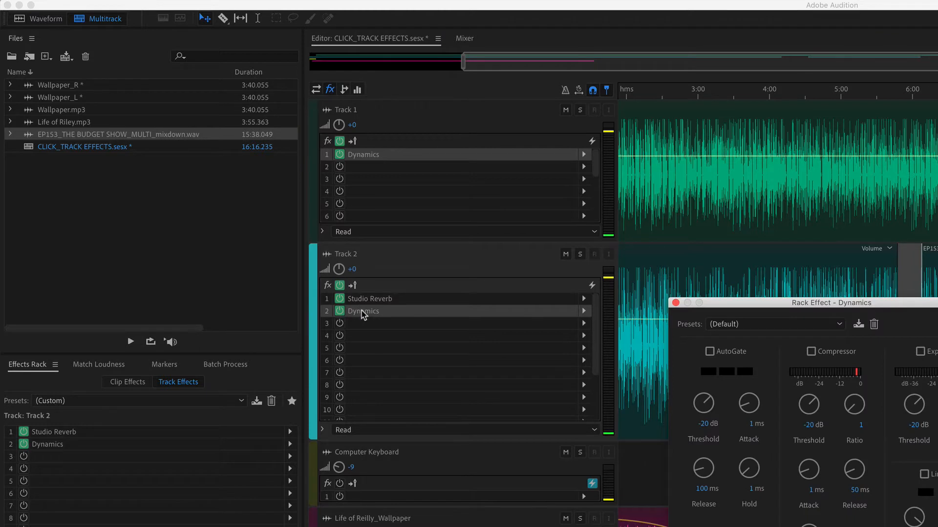
{"action": "left_click", "coordinate": [675, 302]}
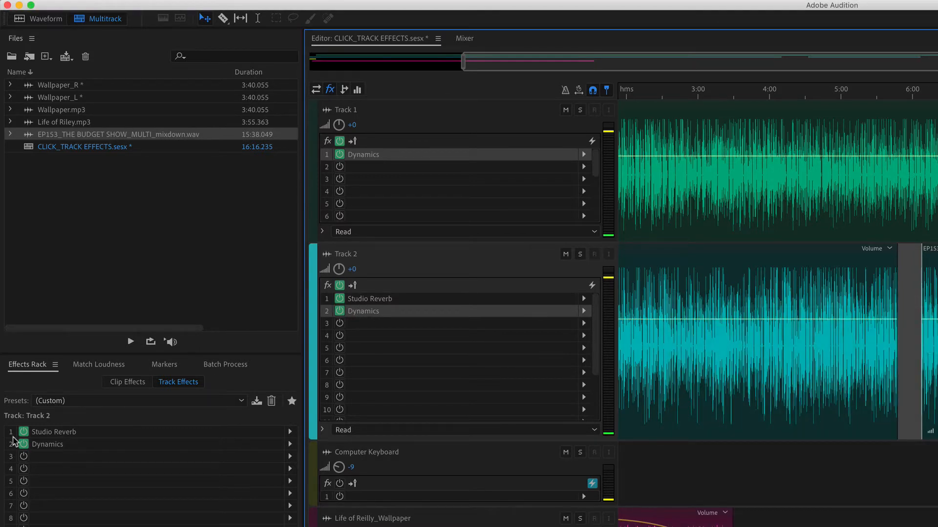
{"action": "mouse_move", "coordinate": [53, 451]}
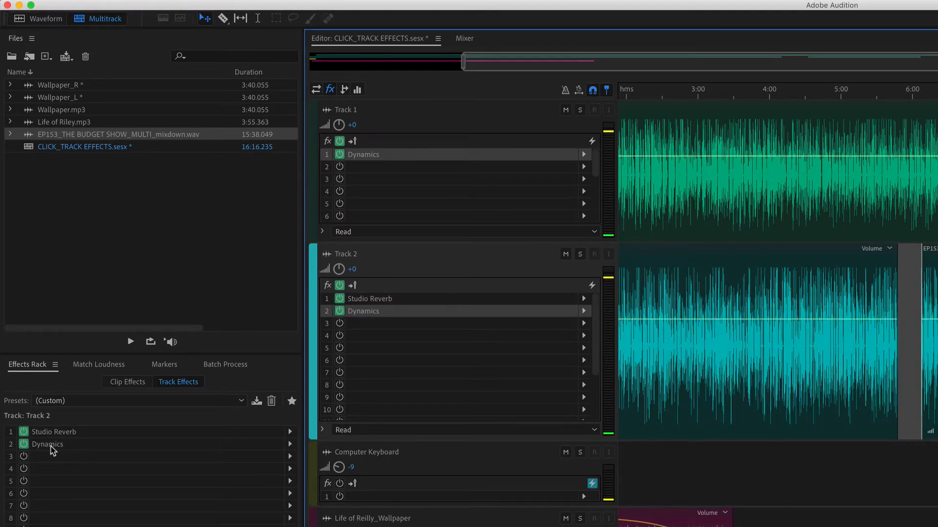
{"action": "left_click", "coordinate": [127, 381]}
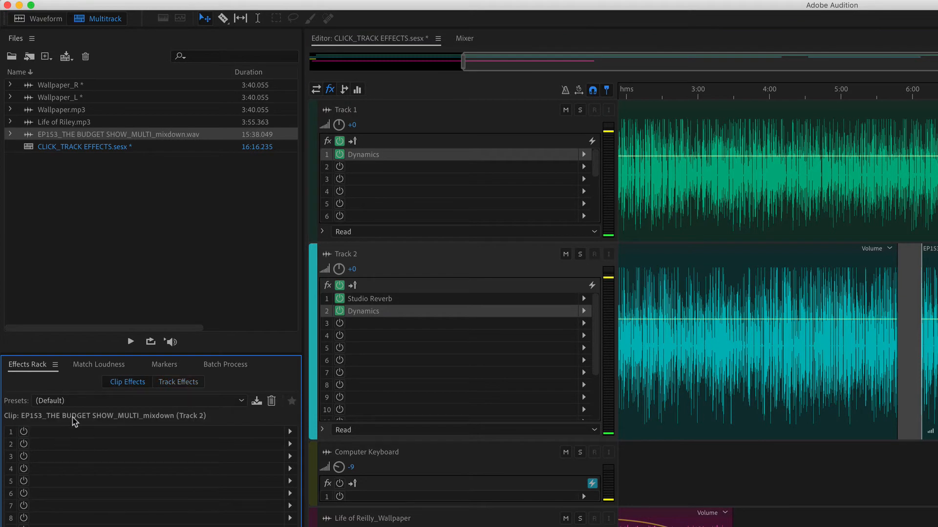
{"action": "left_click", "coordinate": [178, 382]}
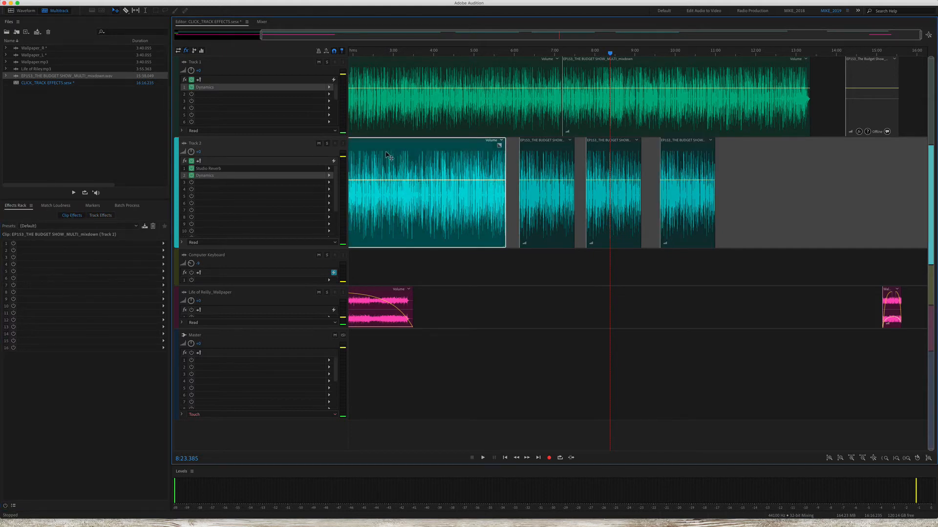
{"action": "left_click", "coordinate": [100, 215]}
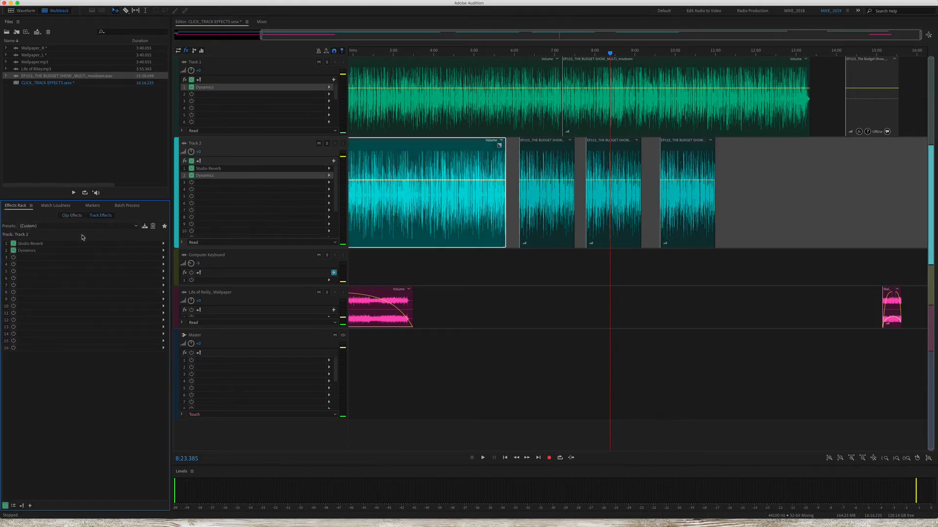